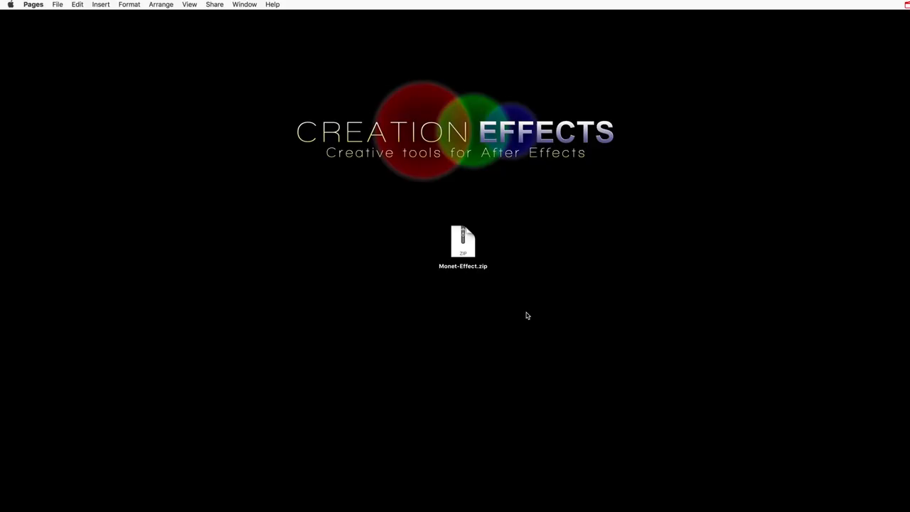
- Unzip Monet-Effect.zip and open Monet Effect (CS6).aep from the extracted Monet-Effect folder
click(463, 242)
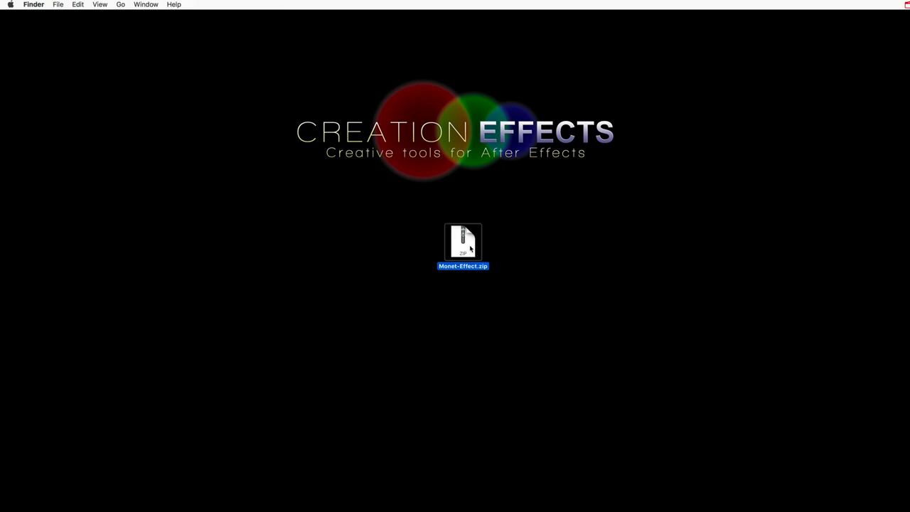
right_click(463, 242)
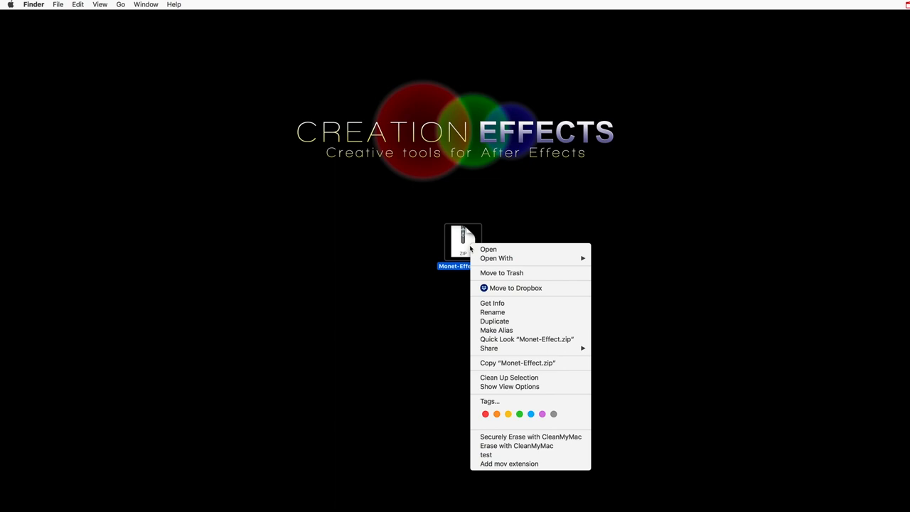
click(508, 234)
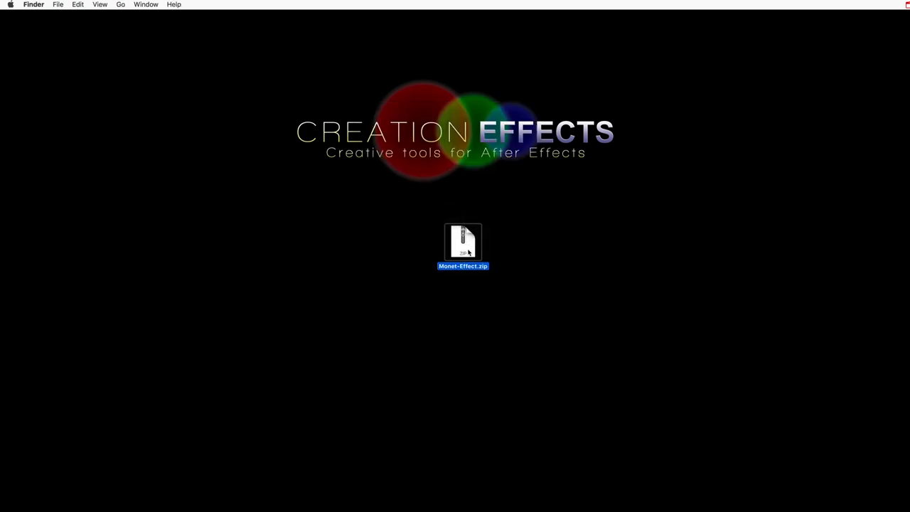
double_click(463, 242)
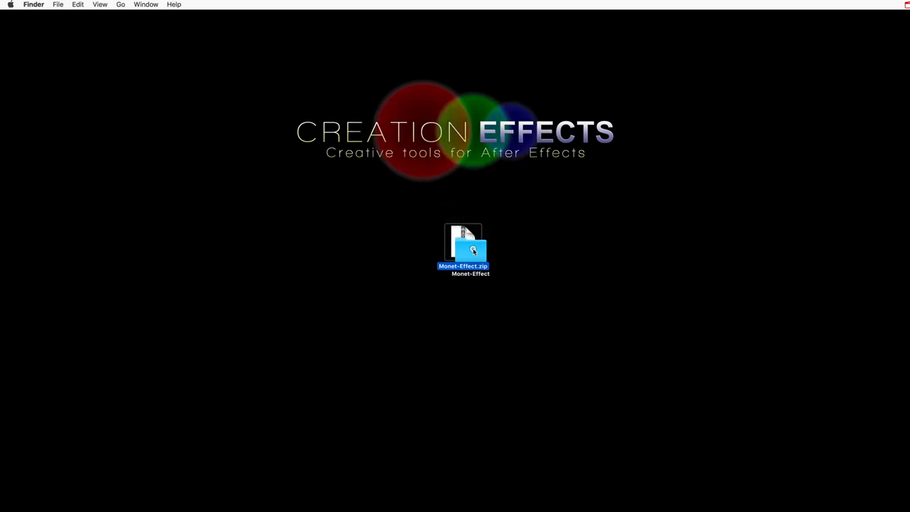
double_click(463, 252)
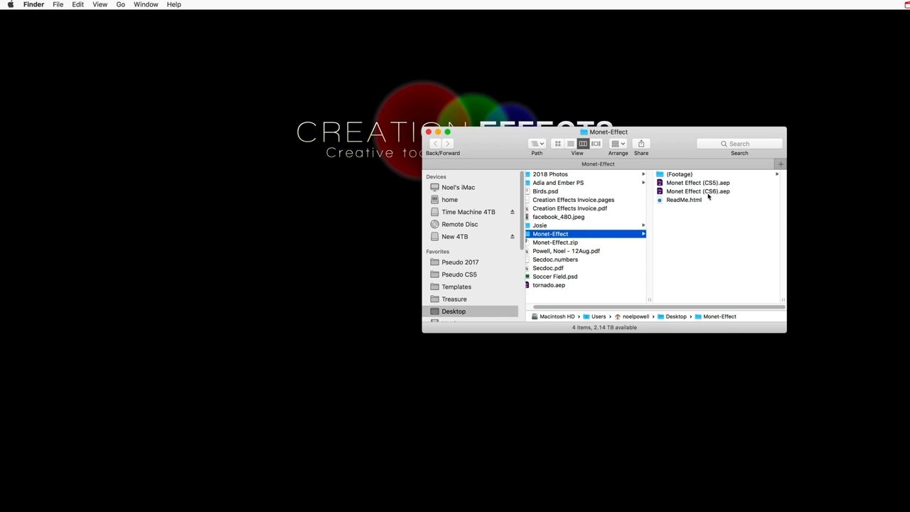
double_click(697, 190)
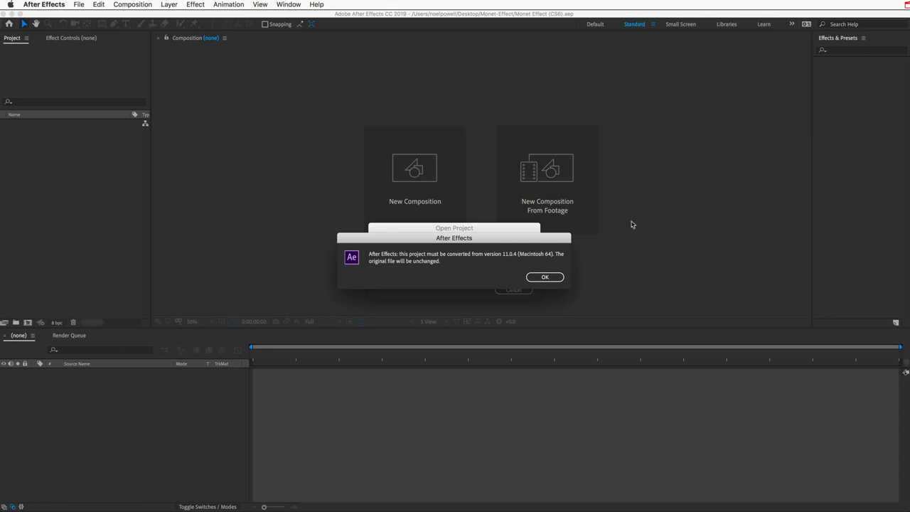
- Accept the version conversion alert so the Monet Effect project opens
click(544, 276)
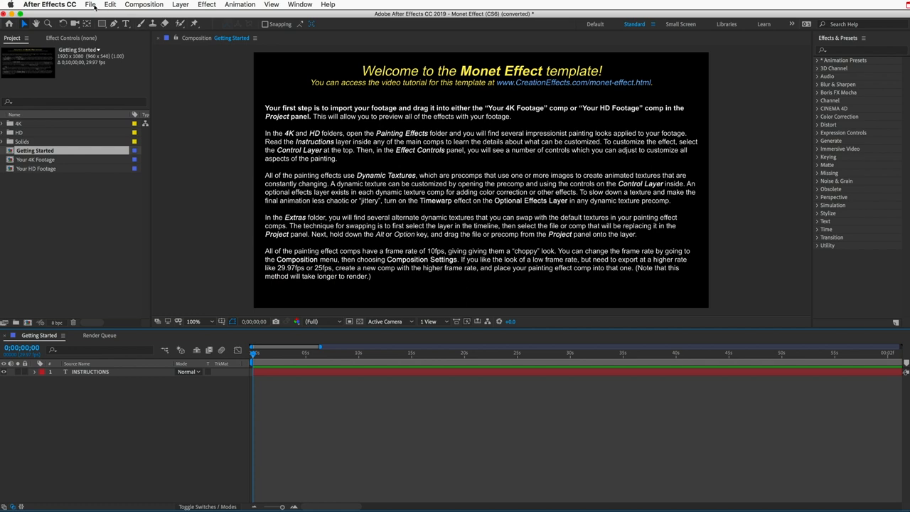
- Import the Boats.mp4 footage file into the Monet Effect project
click(90, 5)
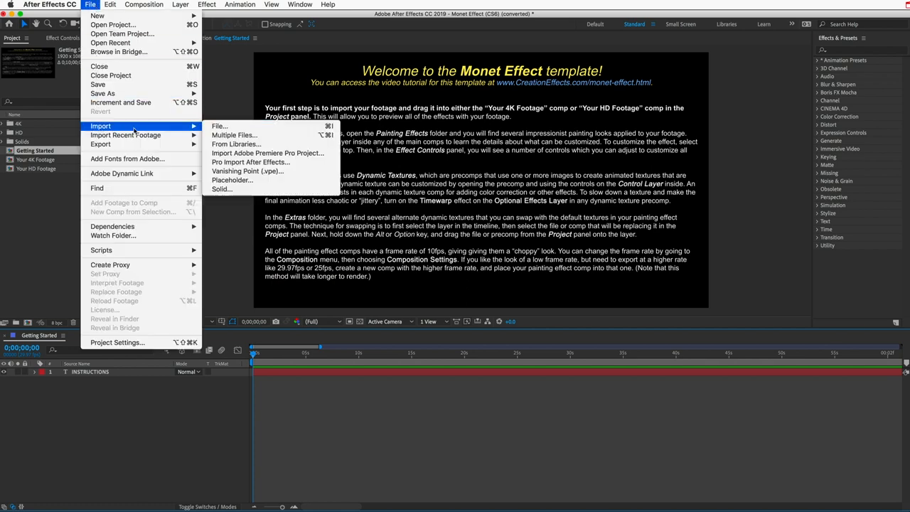
click(219, 126)
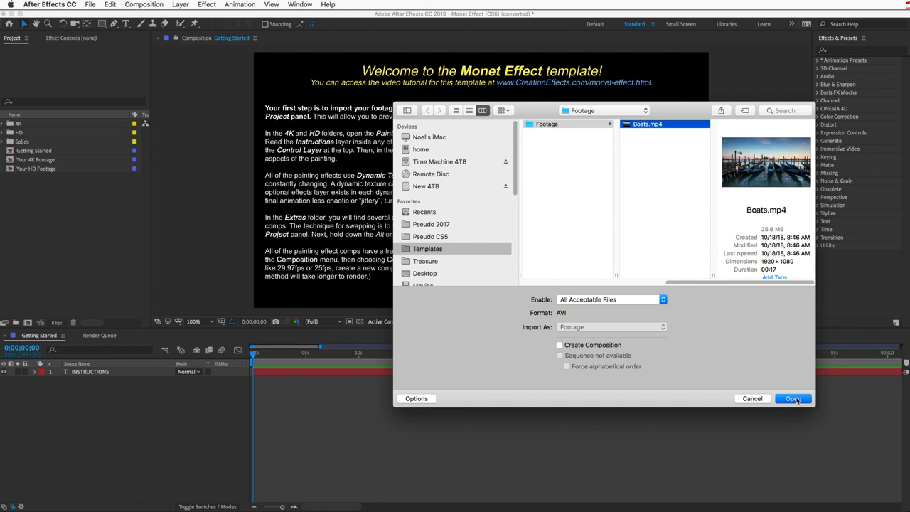
click(792, 398)
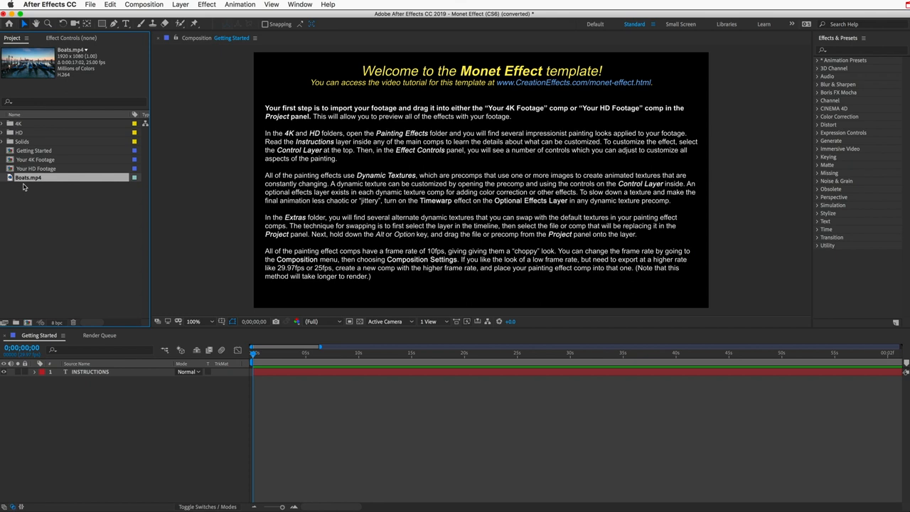
mouse_move(48, 170)
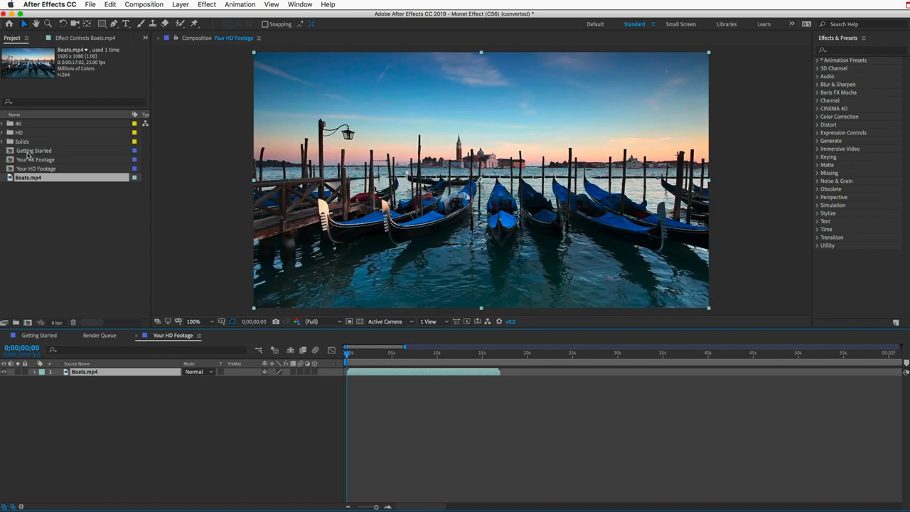
- Expand HD > Painting Effects > Vector Blur and open the Vector Blur (Preset 3) comp
click(11, 132)
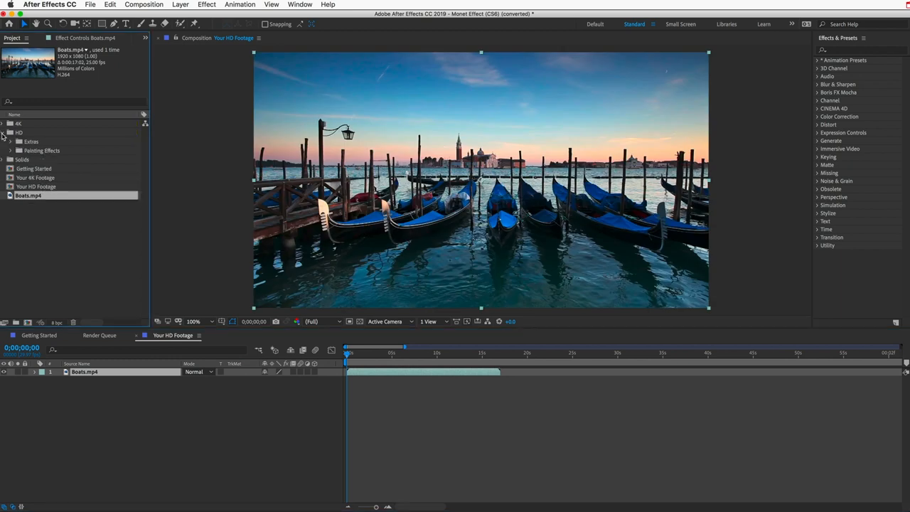
click(14, 150)
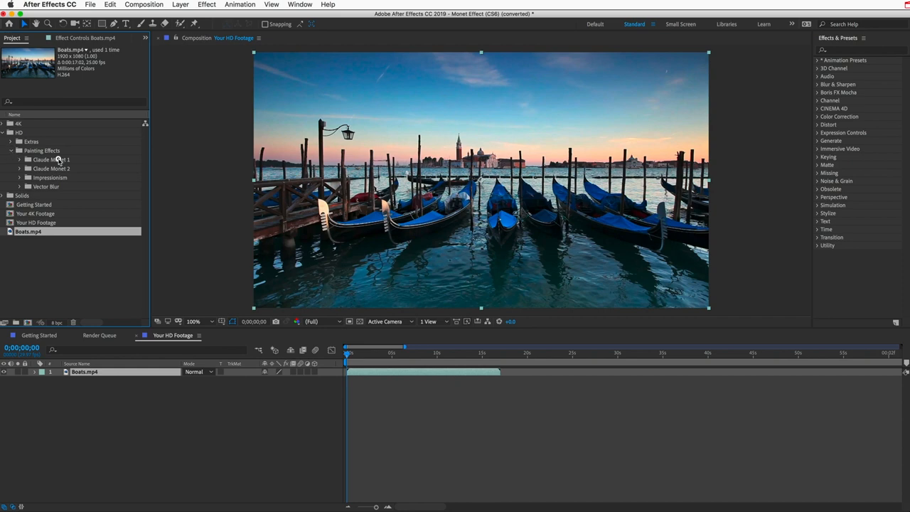
click(51, 168)
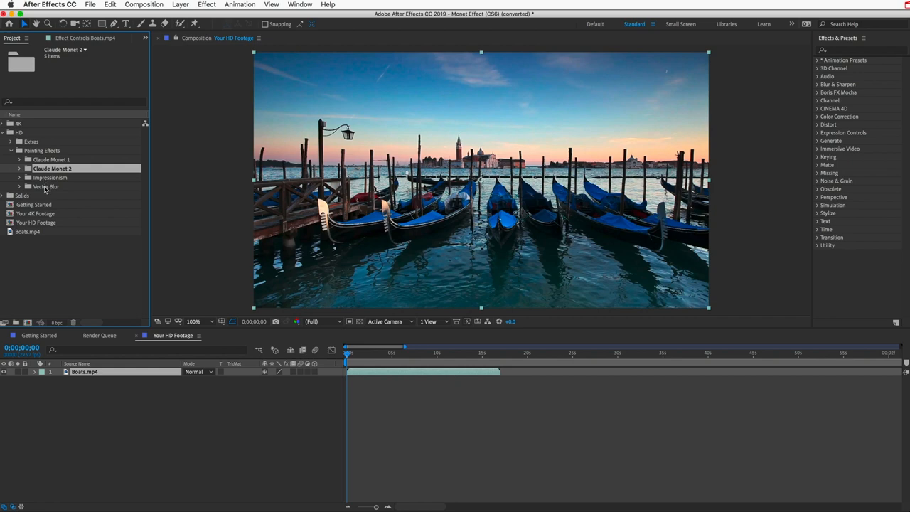
click(19, 187)
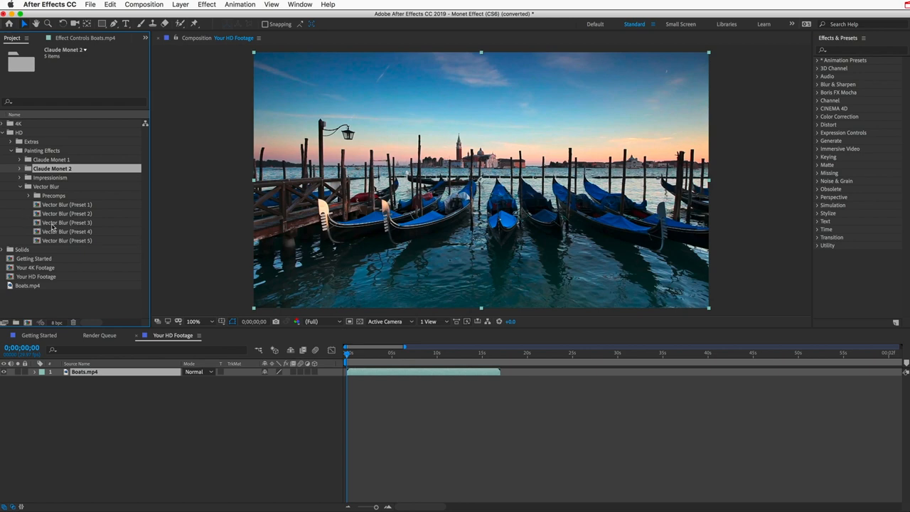
double_click(67, 223)
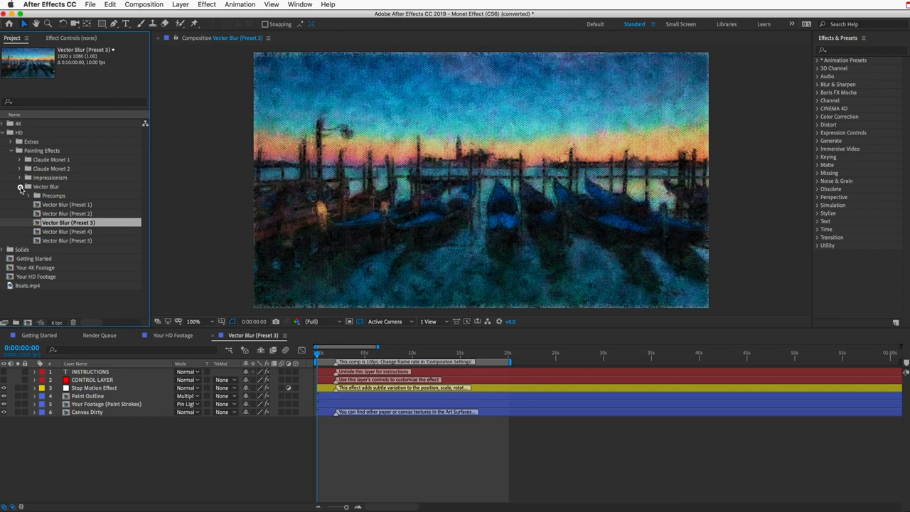
- Open the Impressionism, Claude Monet 1 (Large Strokes) and Claude Monet 1 (Small Strokes) comps
double_click(59, 195)
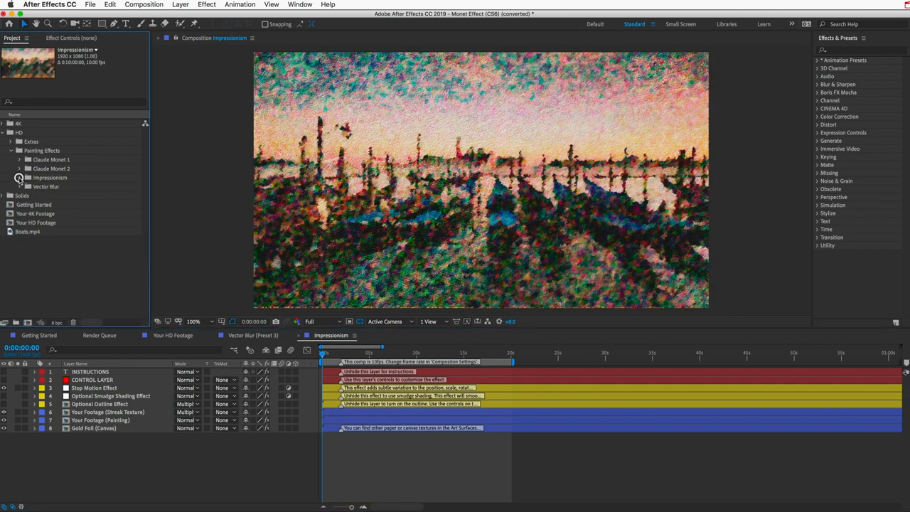
click(19, 160)
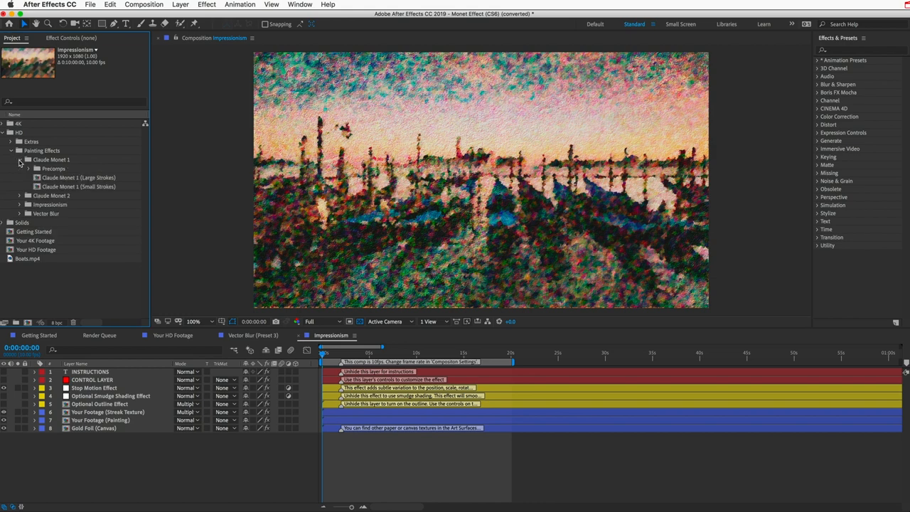
click(79, 177)
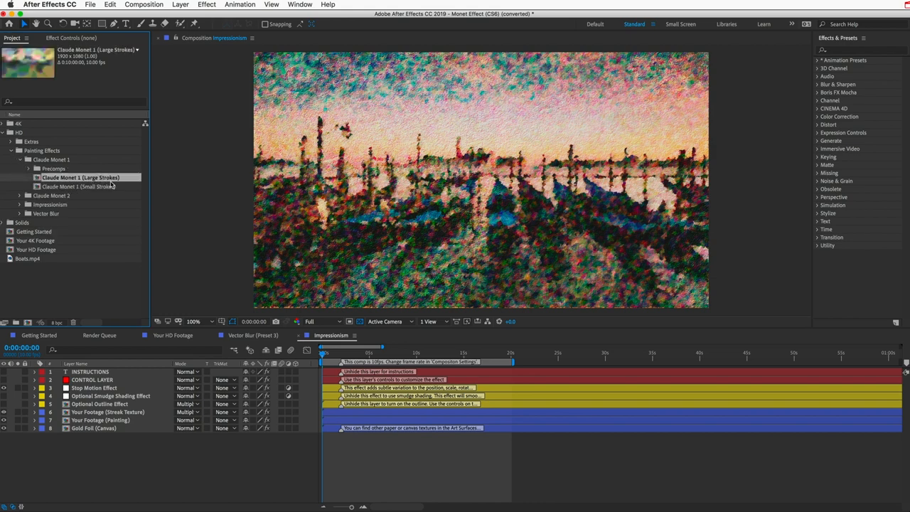
click(80, 186)
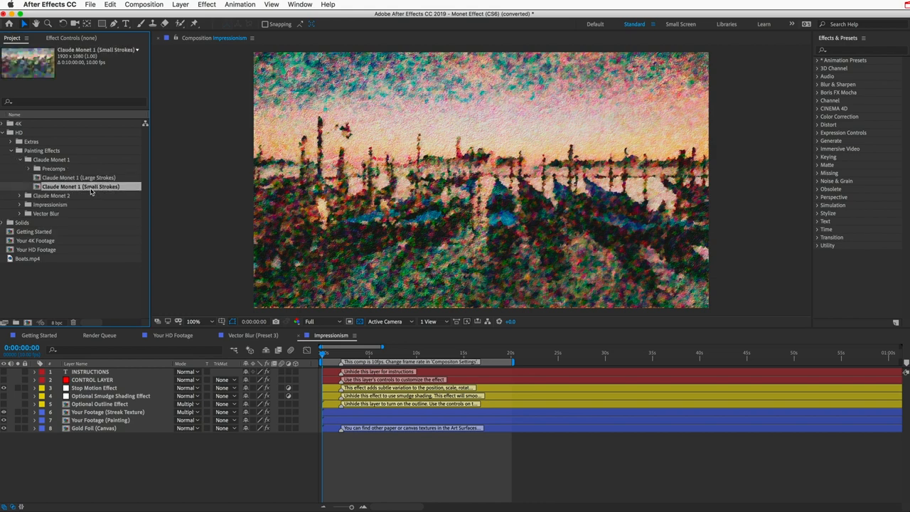
double_click(81, 177)
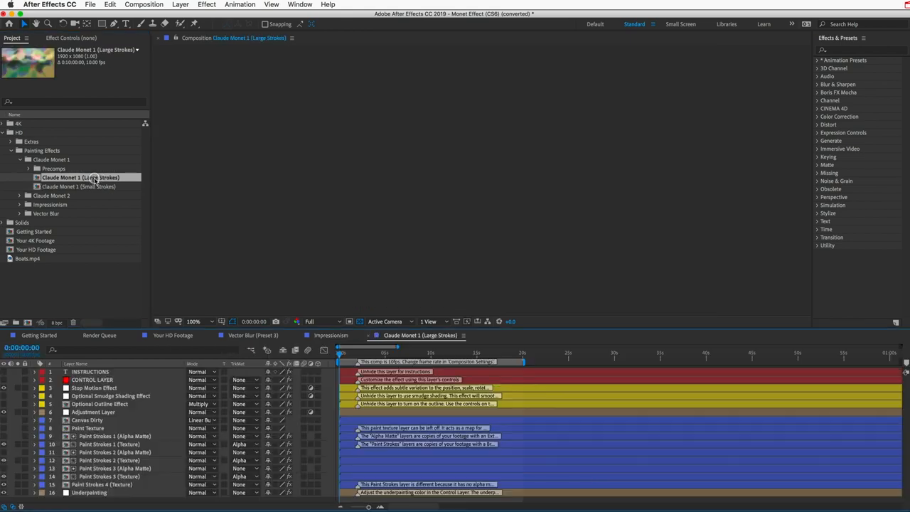
double_click(80, 186)
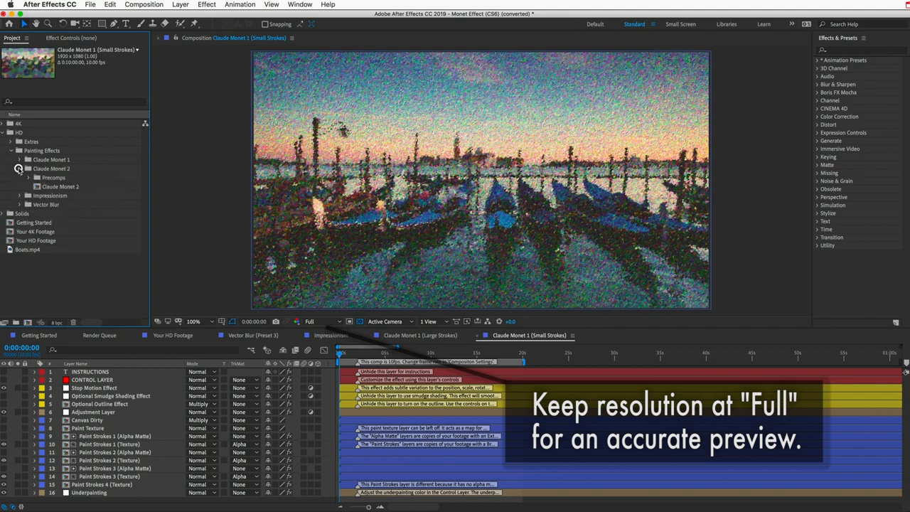
- Open Claude Monet 2 and show CONTROL LAYER's grain, glass, brush-stroke and texture controls
double_click(61, 186)
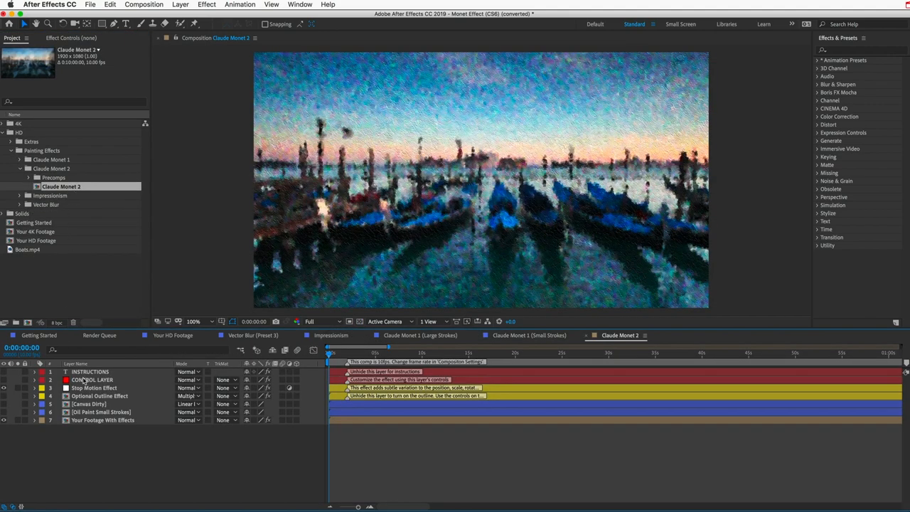
click(91, 379)
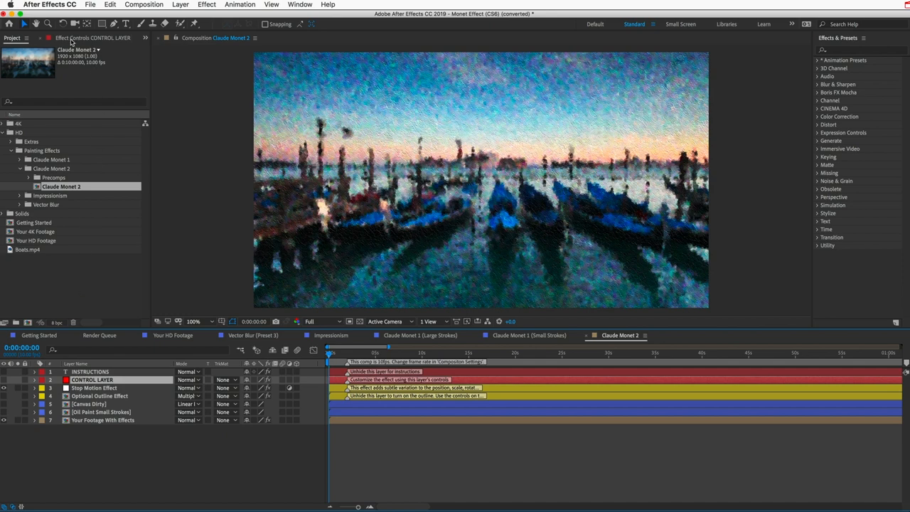
click(93, 37)
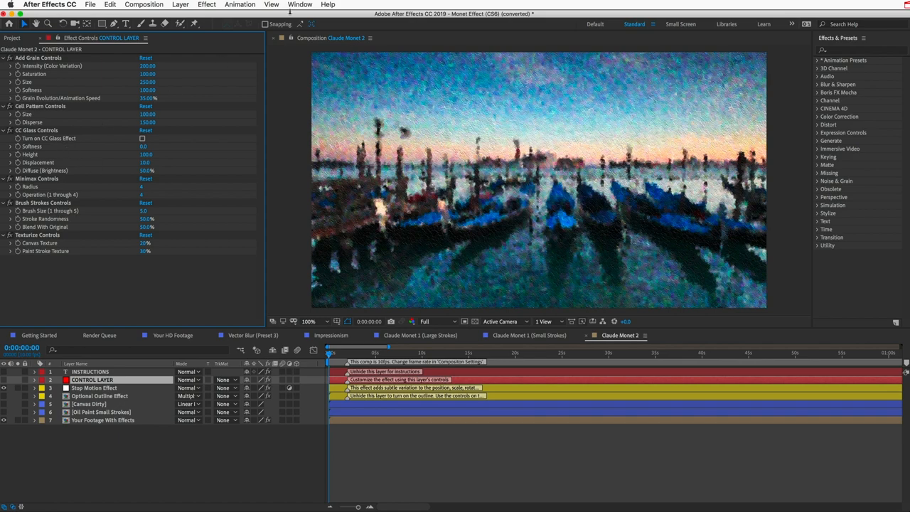
click(299, 4)
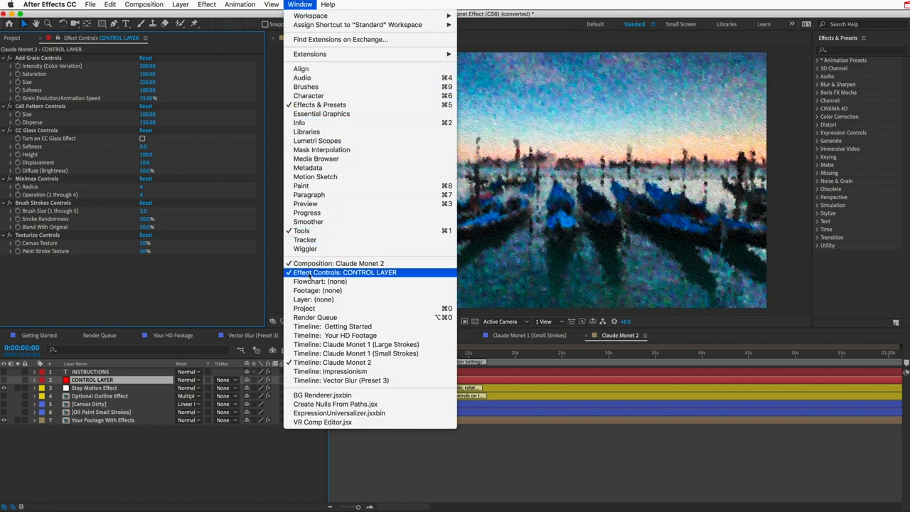
click(338, 263)
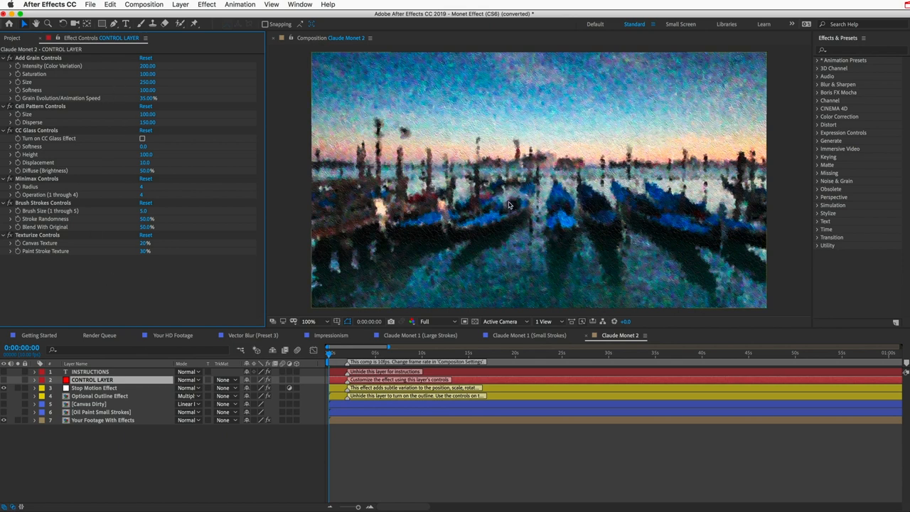
mouse_move(516, 143)
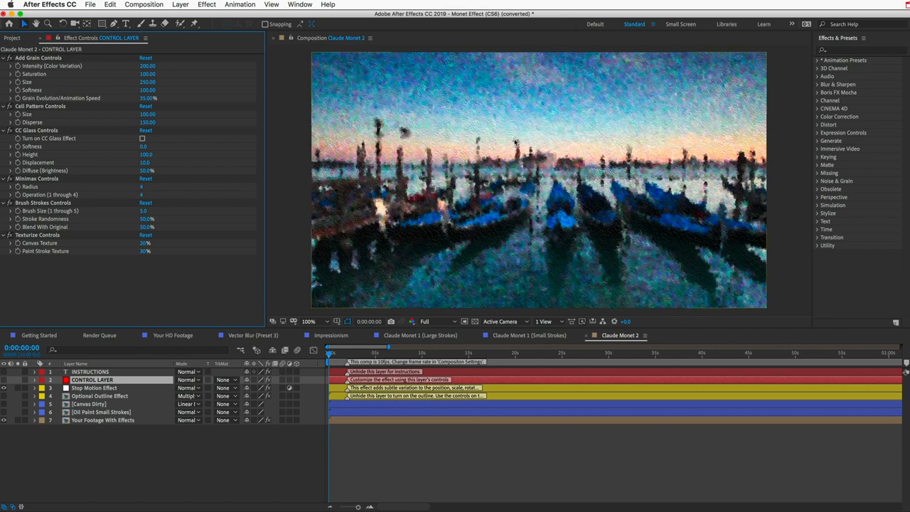
mouse_move(489, 226)
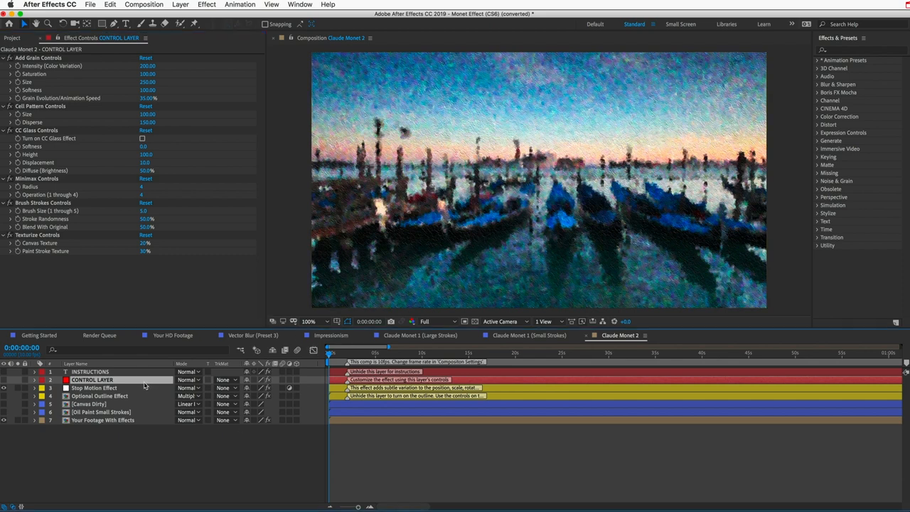
mouse_move(583, 349)
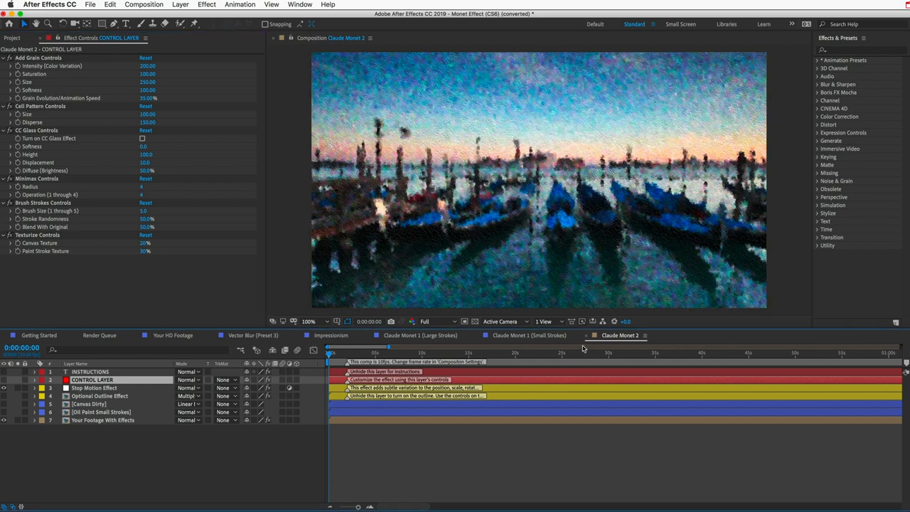
click(89, 371)
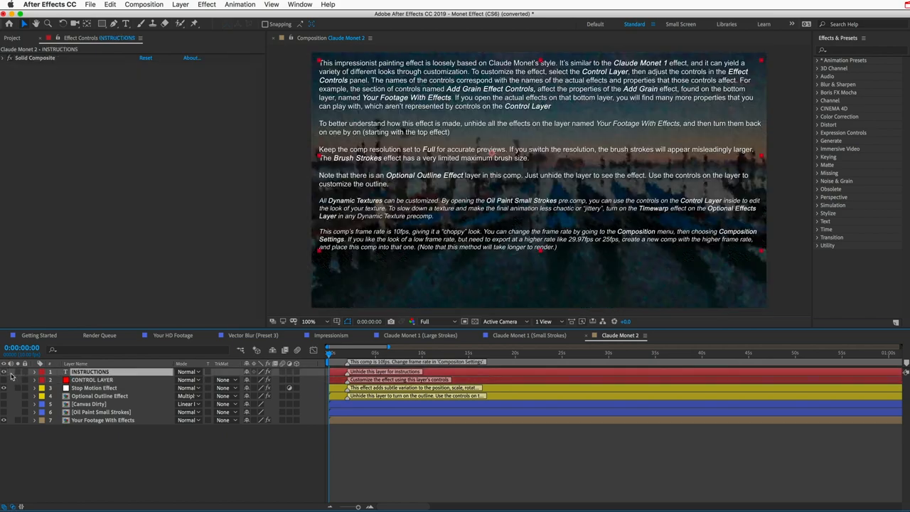
mouse_move(457, 188)
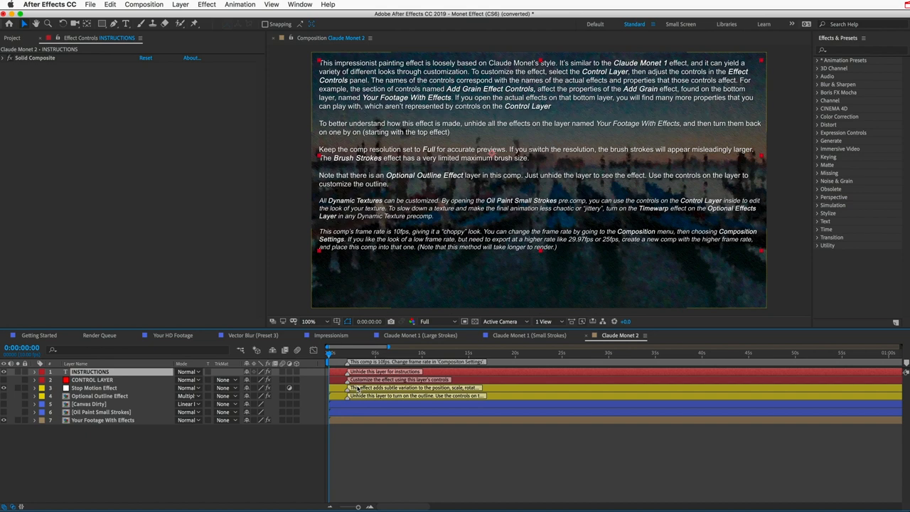
double_click(348, 387)
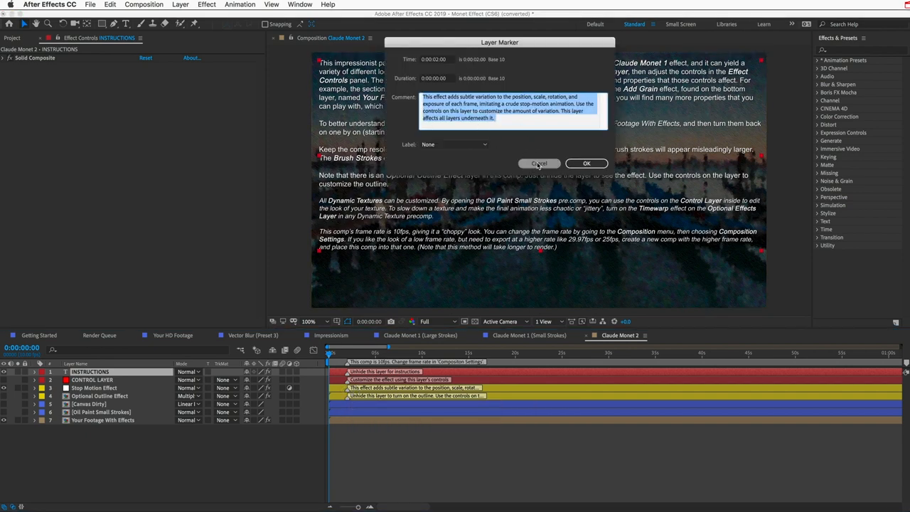
click(539, 163)
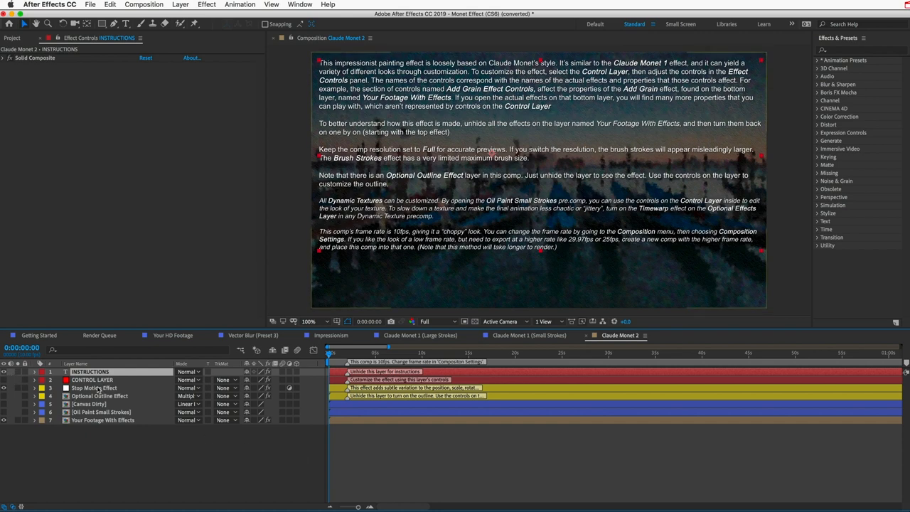
- Select the Stop Motion Effect layer to show its position, zoom, rotation and exposure variation controls
click(93, 388)
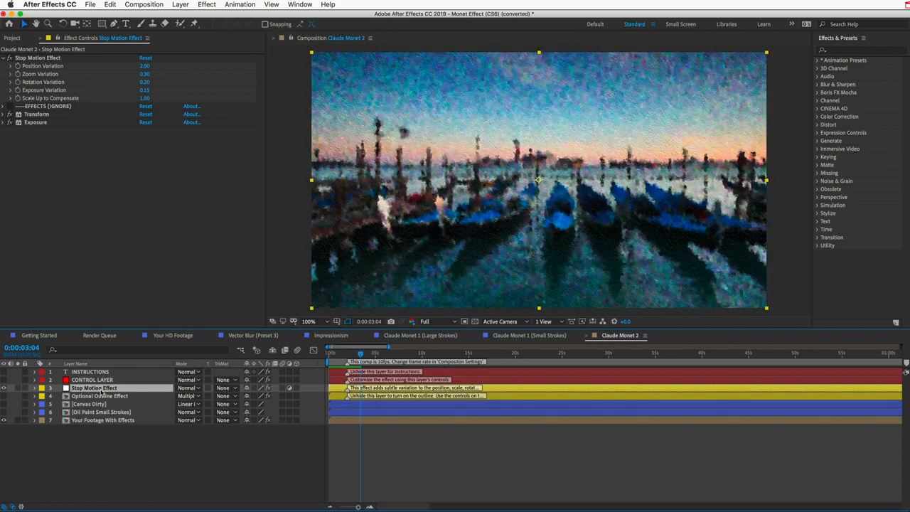
mouse_move(79, 161)
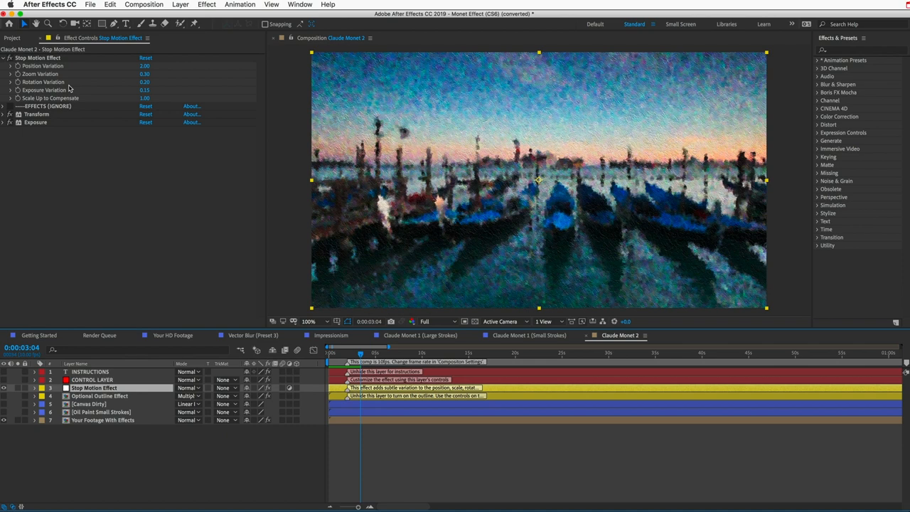
mouse_move(261, 192)
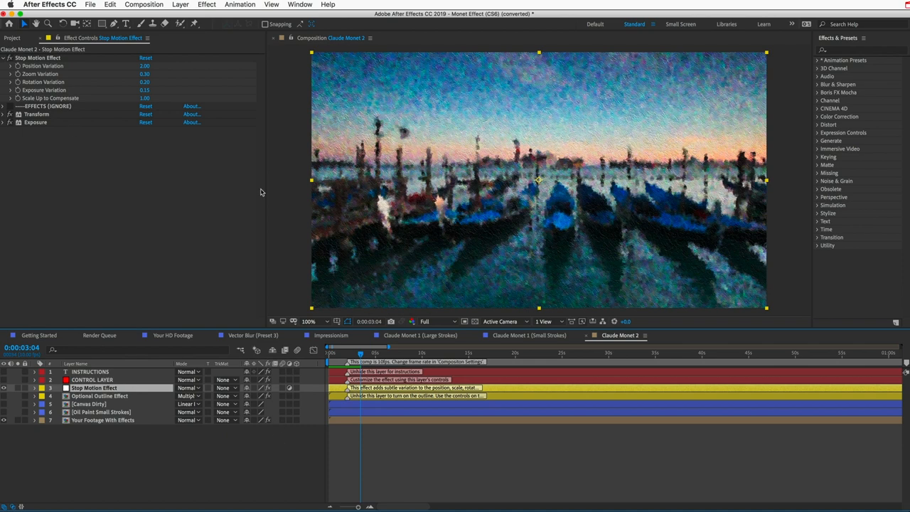
click(144, 5)
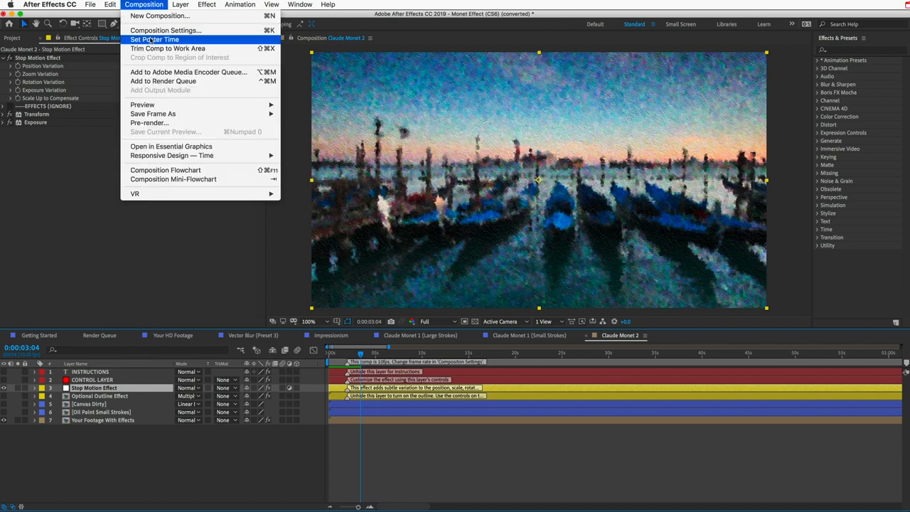
click(165, 30)
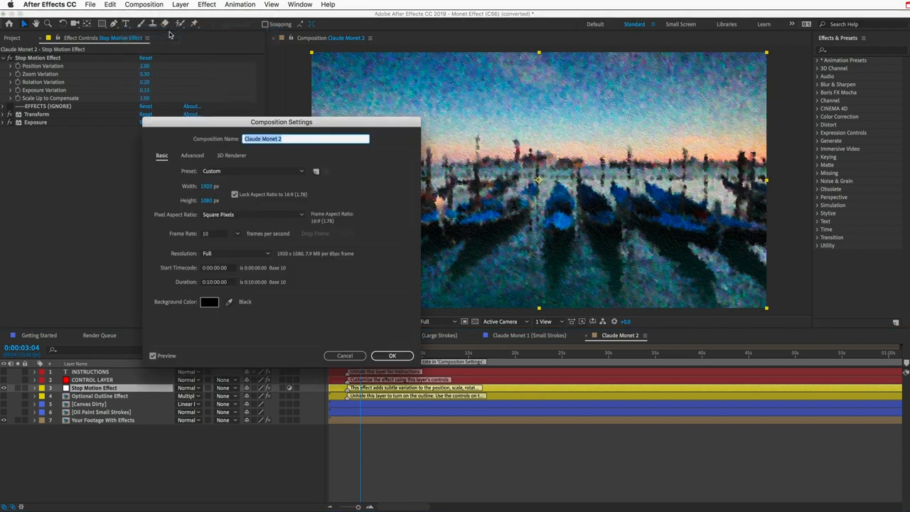
mouse_move(191, 238)
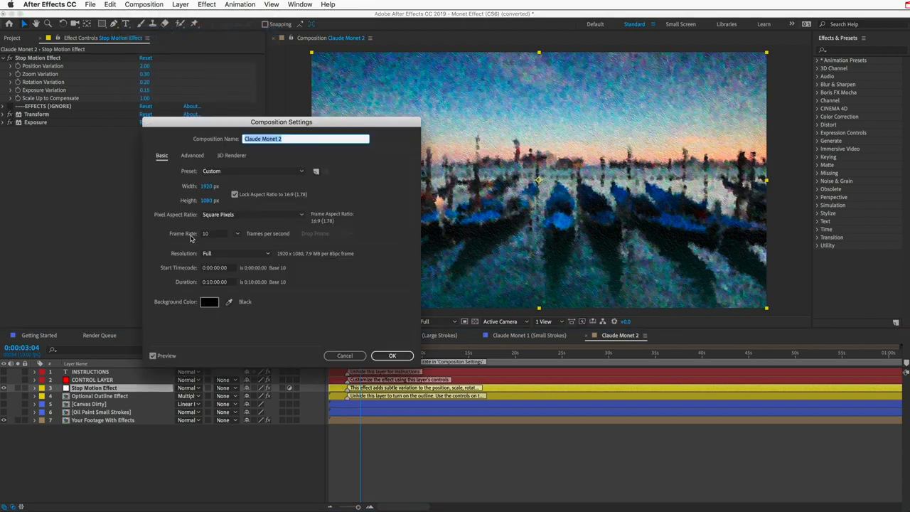
click(391, 356)
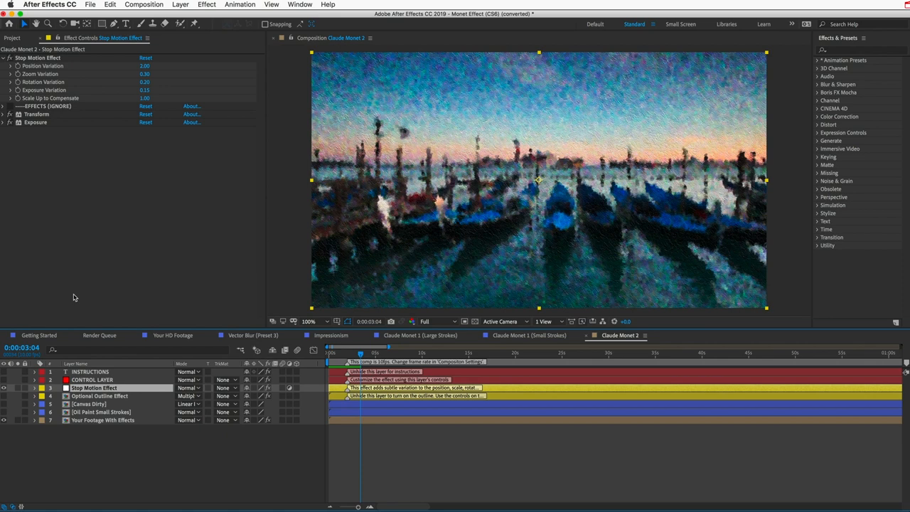
click(10, 38)
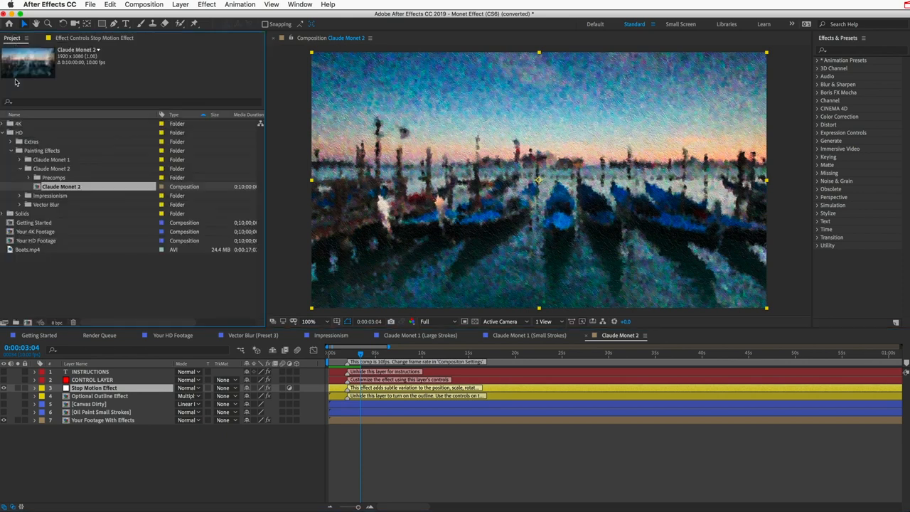
mouse_move(38, 330)
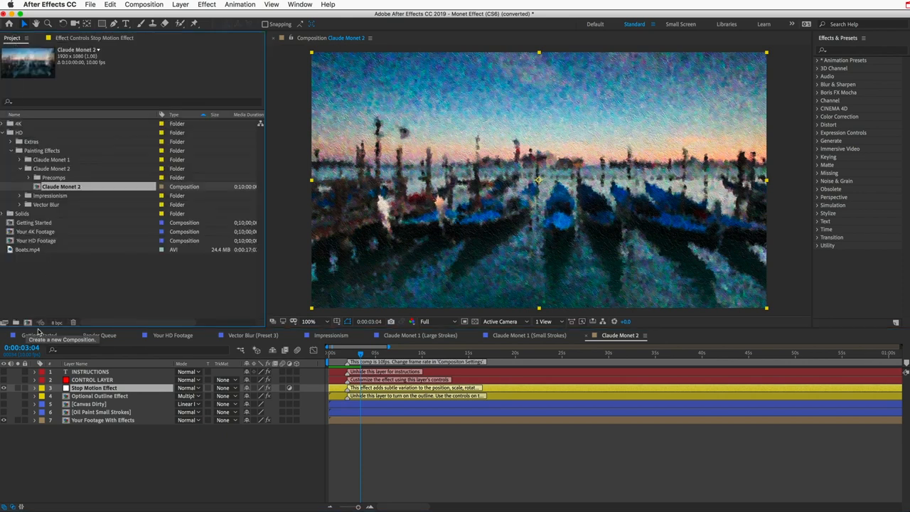
- Create an HDTV 1080 29.97 fps Comp 1 and reopen the Claude Monet 2 comp
click(39, 335)
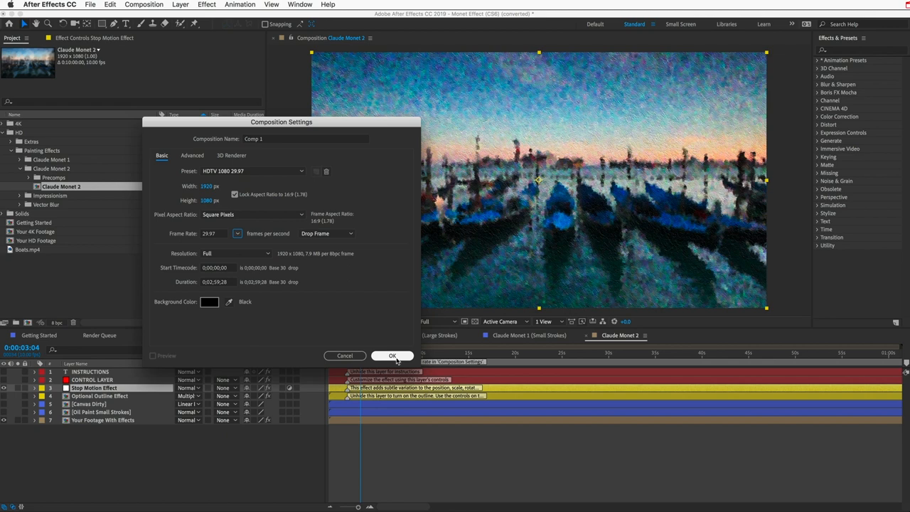
click(392, 356)
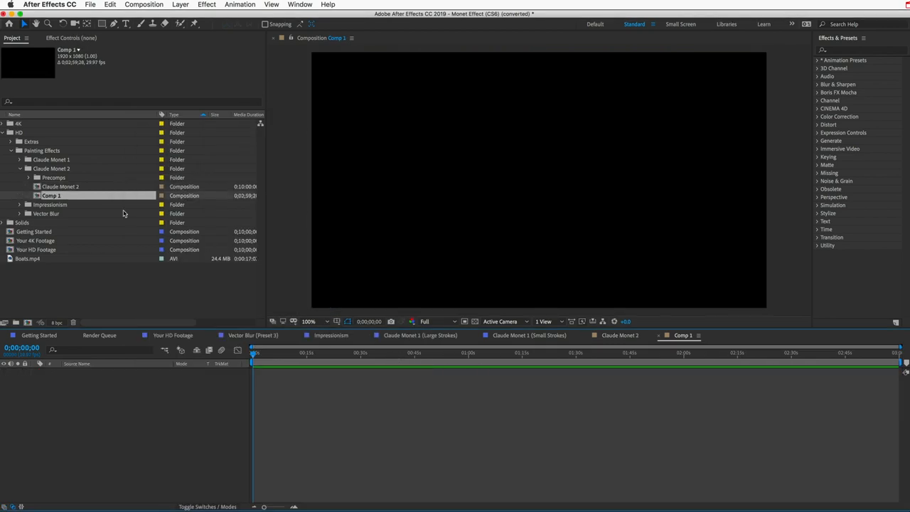
click(61, 186)
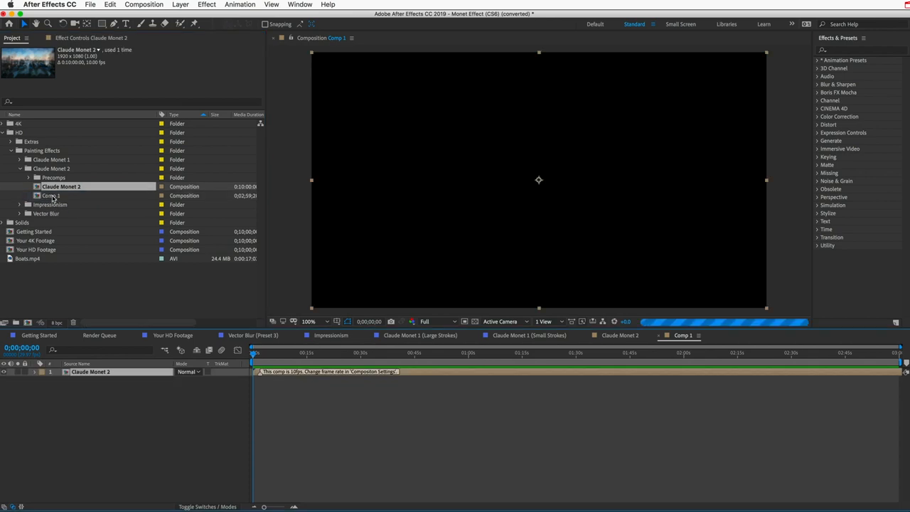
double_click(61, 186)
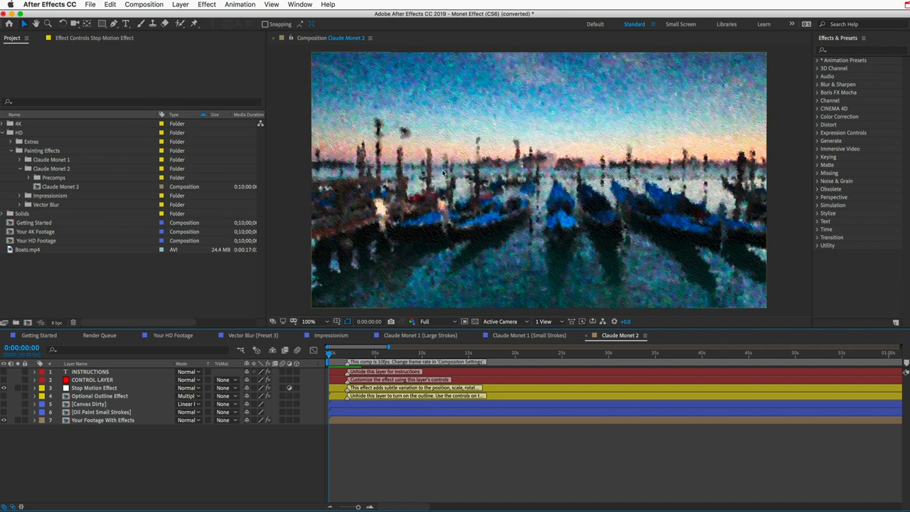
mouse_move(416, 100)
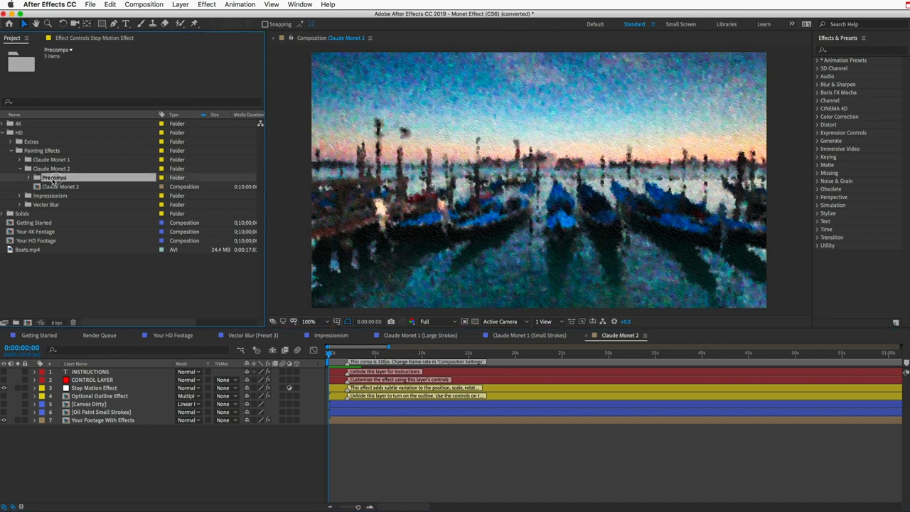
- Expand the Precomps folder and select the Canvas Dirty and Oil Paint Small Strokes texture comps
click(36, 177)
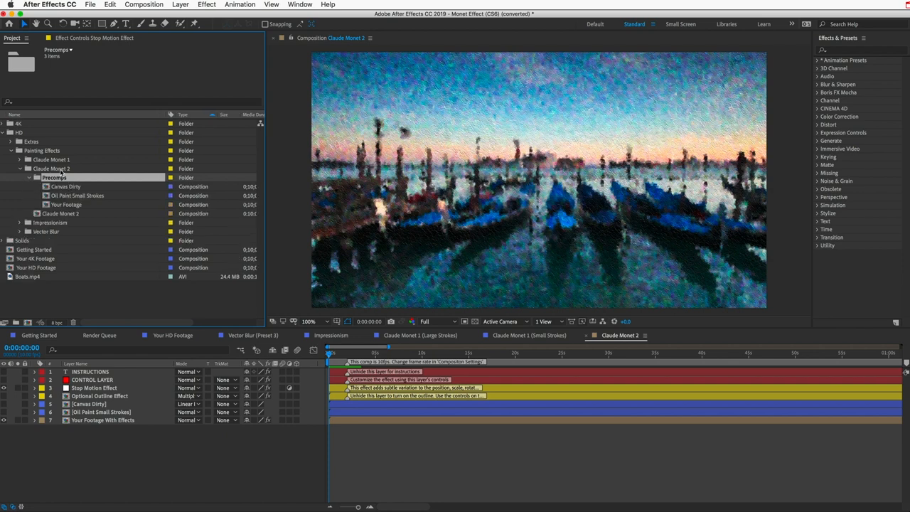
click(53, 168)
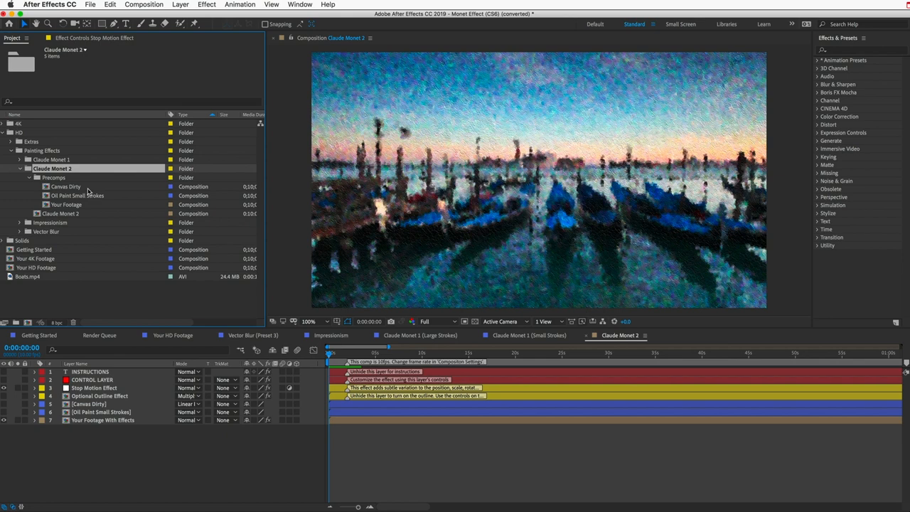
click(65, 187)
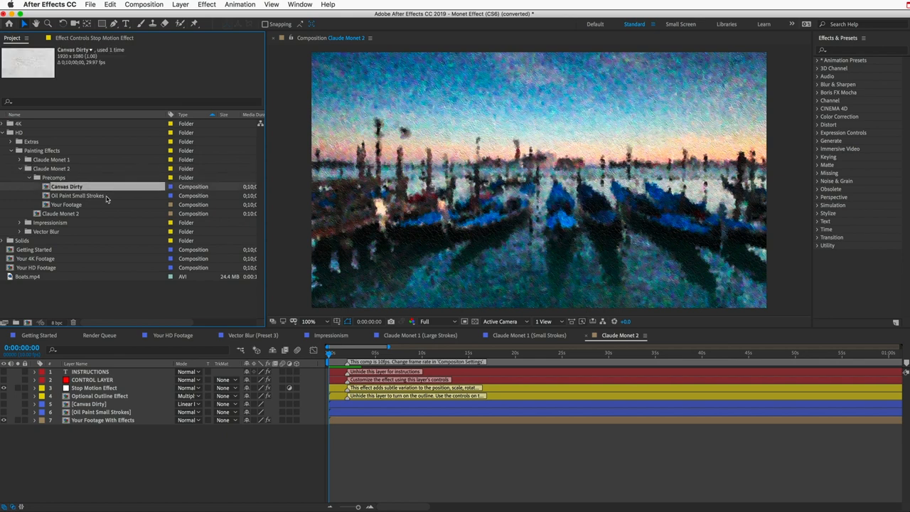
click(78, 196)
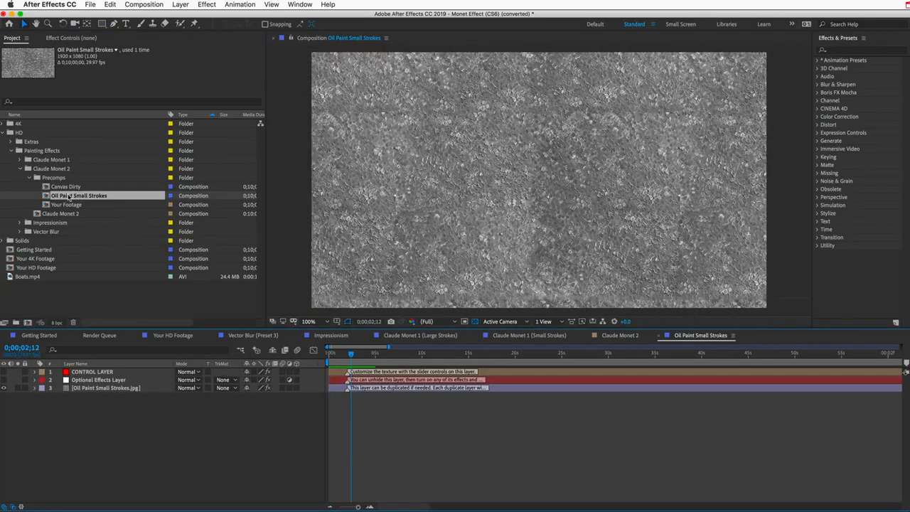
- Open the Oil Paint Small Strokes texture comp, then go back to the Claude Monet 2 timeline
double_click(66, 187)
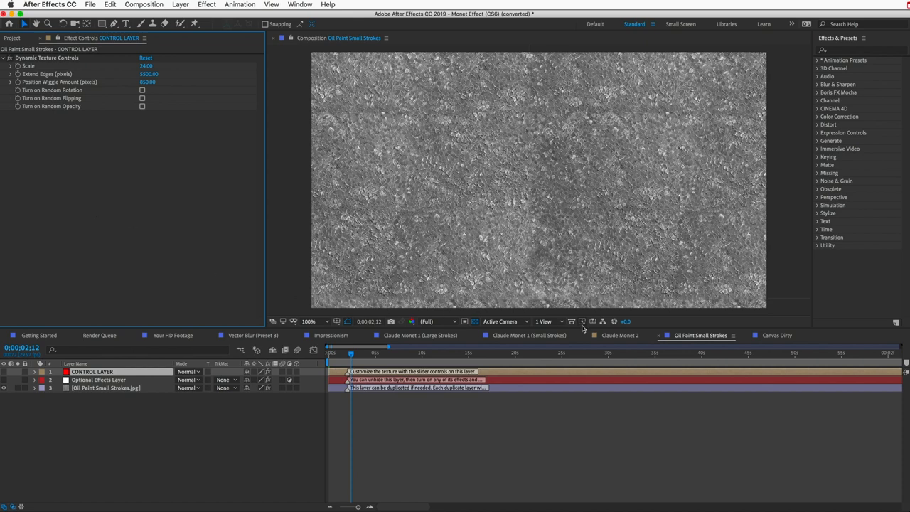
click(619, 334)
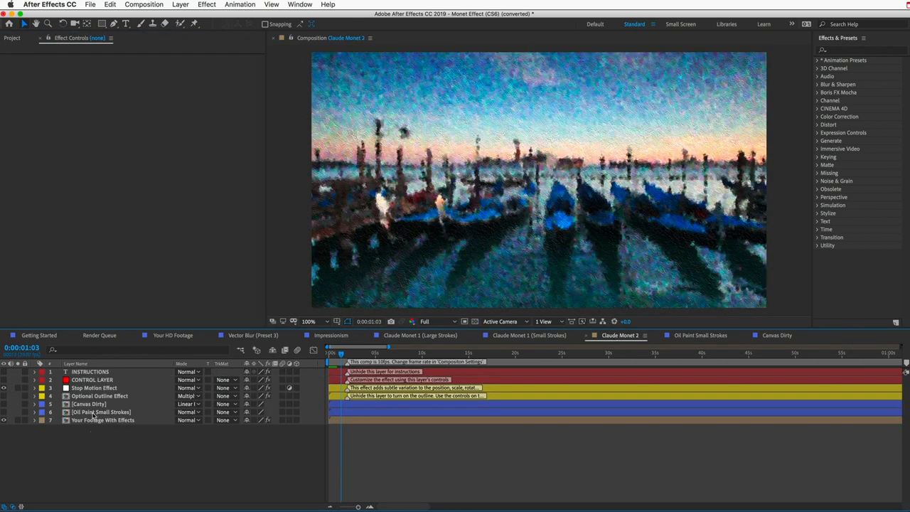
- Select Canvas Dirty, expand Alternate Canvas Textures, and preview Newsprint and Sketchpad Paper
click(89, 403)
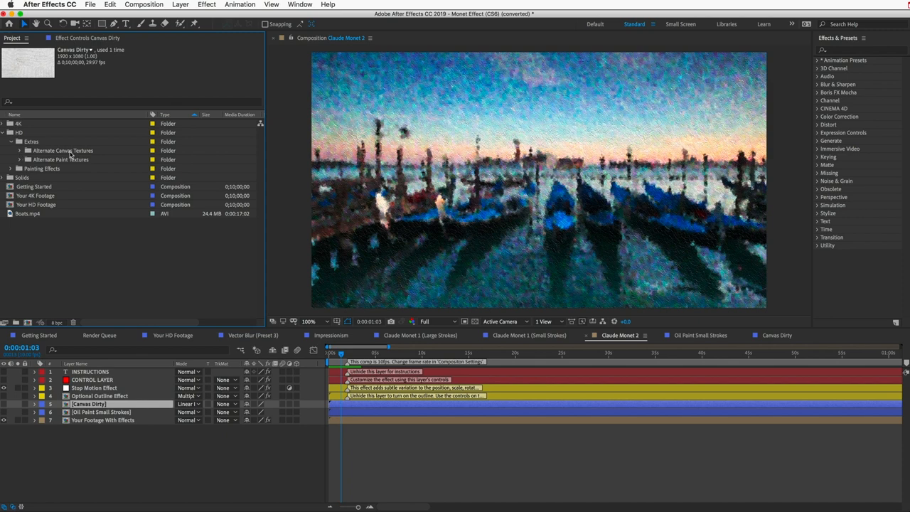
click(60, 160)
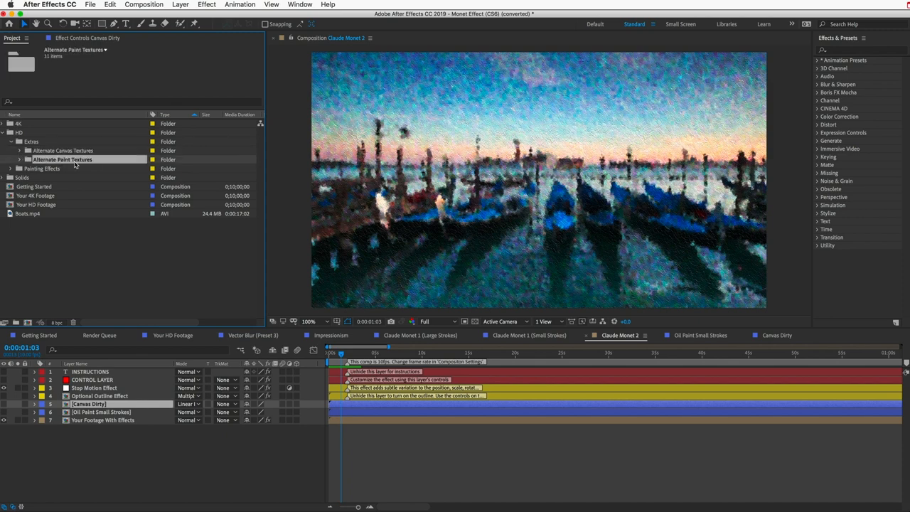
click(19, 150)
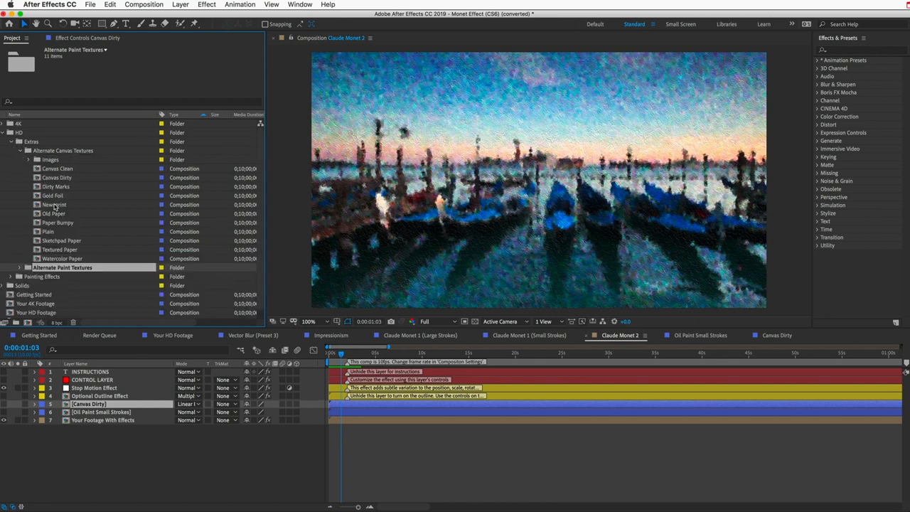
click(55, 205)
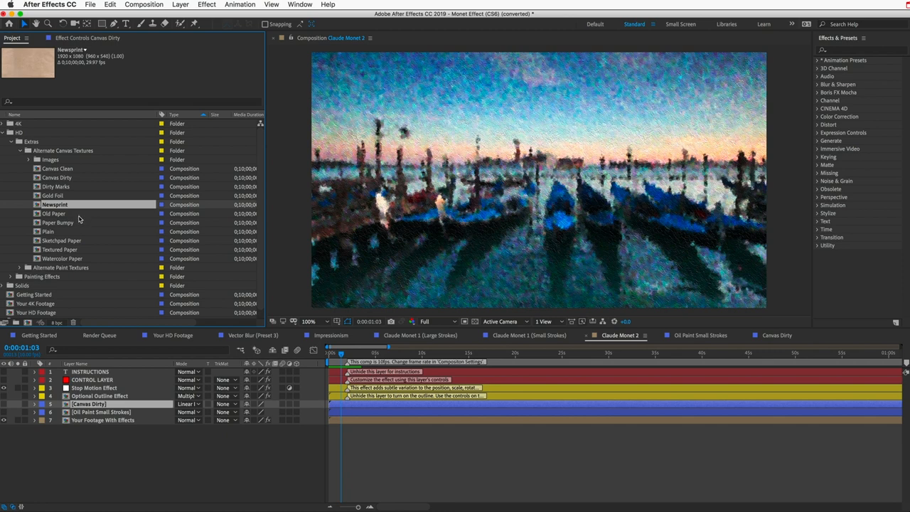
click(63, 241)
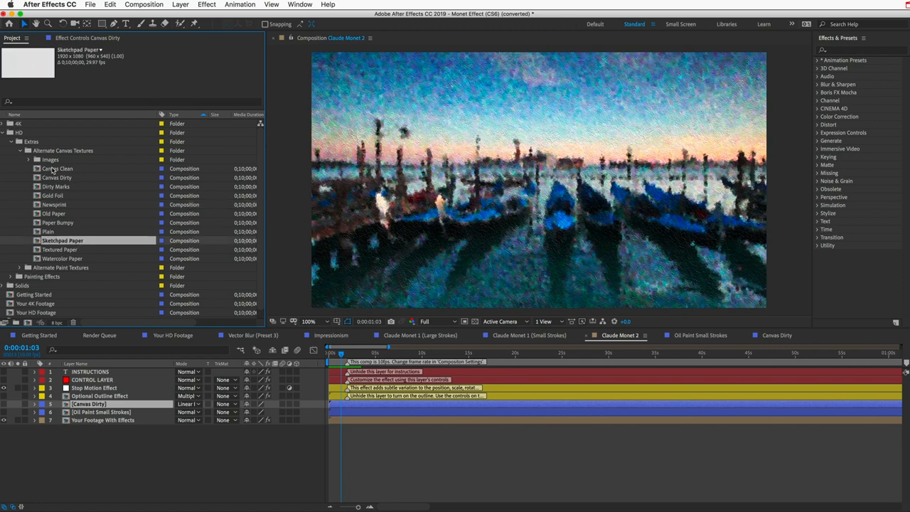
mouse_move(83, 241)
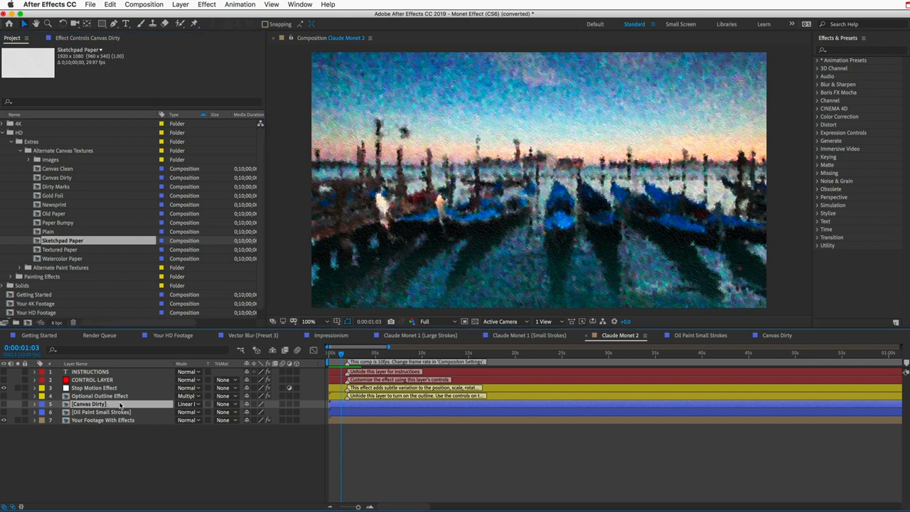
click(55, 205)
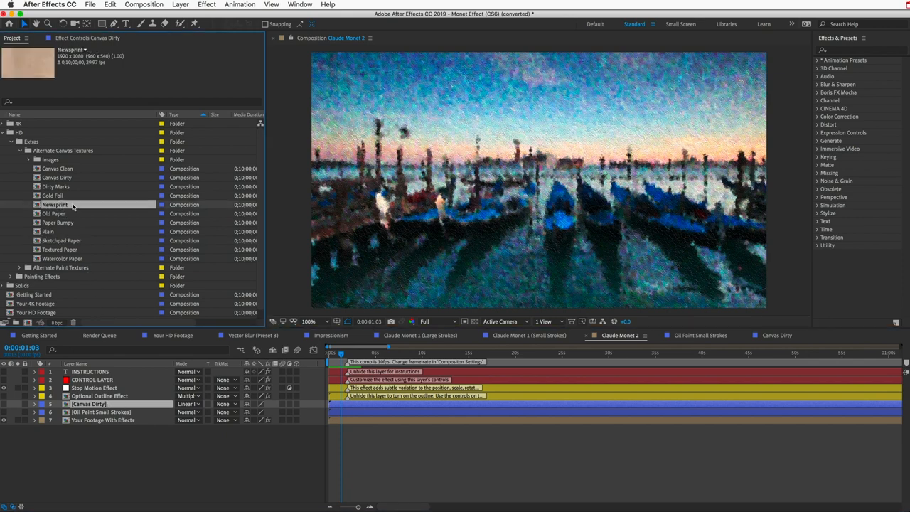